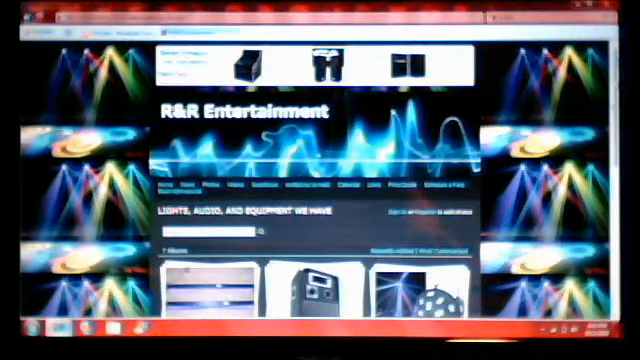
{"action": "scroll", "scroll_direction": "down", "scroll_amount": 3}
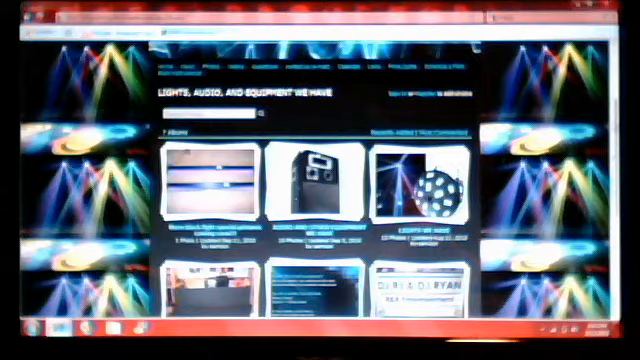
{"action": "scroll", "scroll_direction": "down", "scroll_amount": 3}
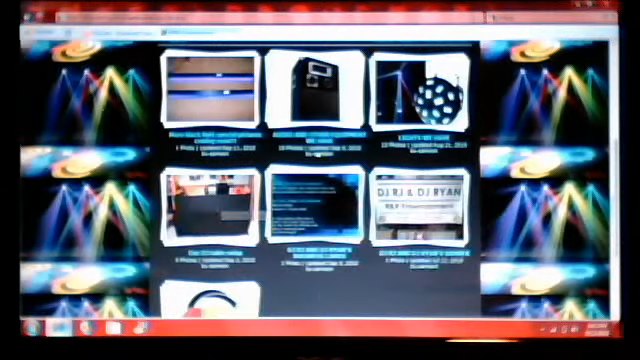